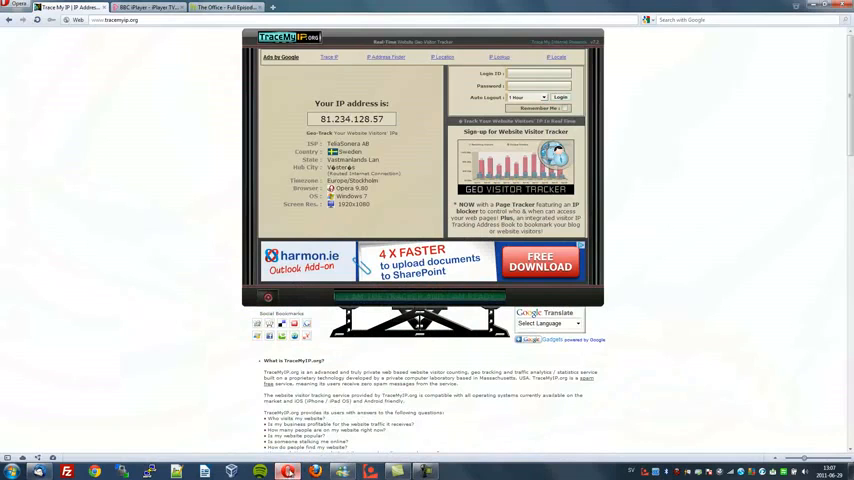
pyautogui.moveTo(284, 432)
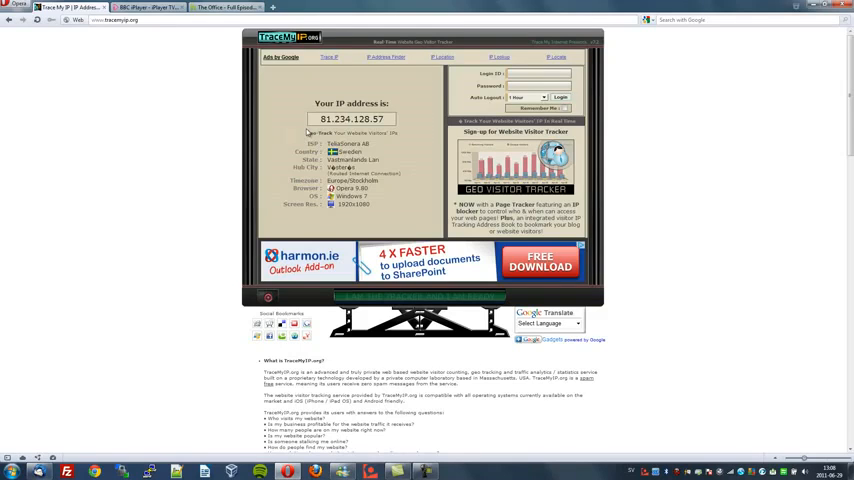
pyautogui.moveTo(208, 68)
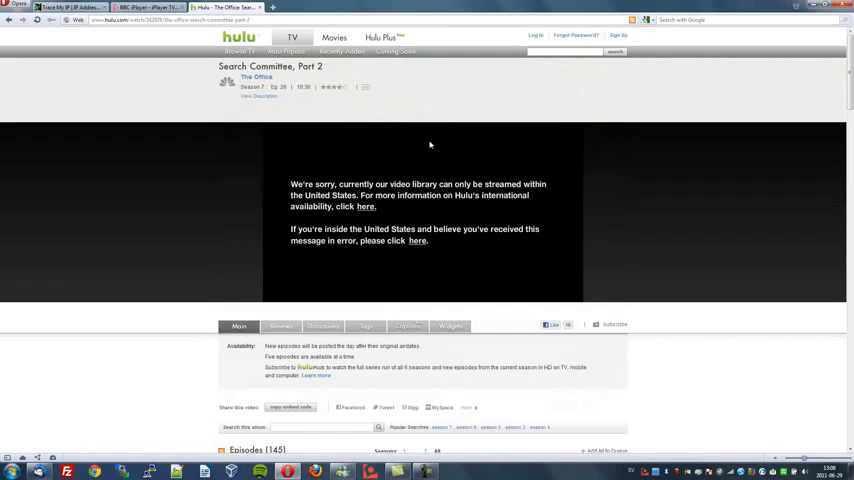
pyautogui.moveTo(418, 192)
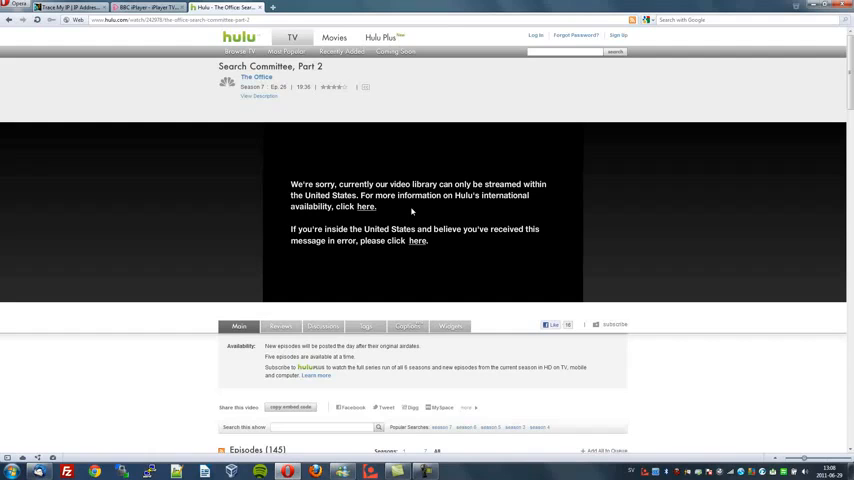
pyautogui.moveTo(180, 44)
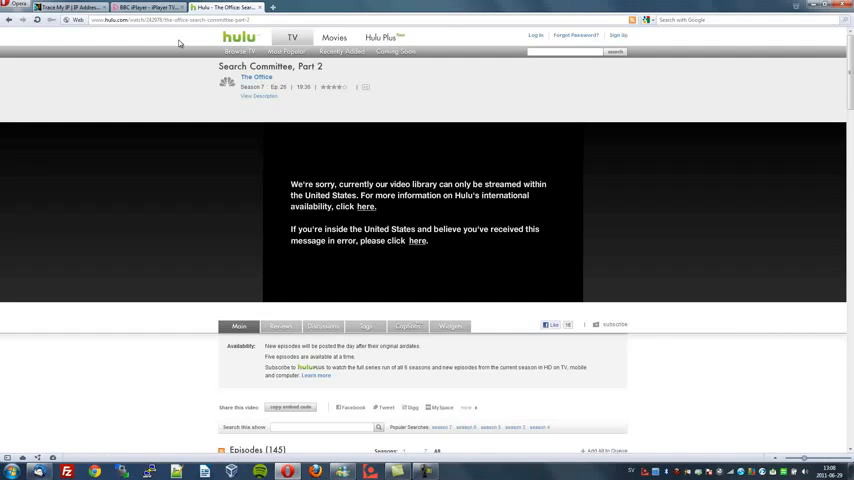
# Switch to the BBC iPlayer home page and open the featured Imagine programme
pyautogui.click(148, 8)
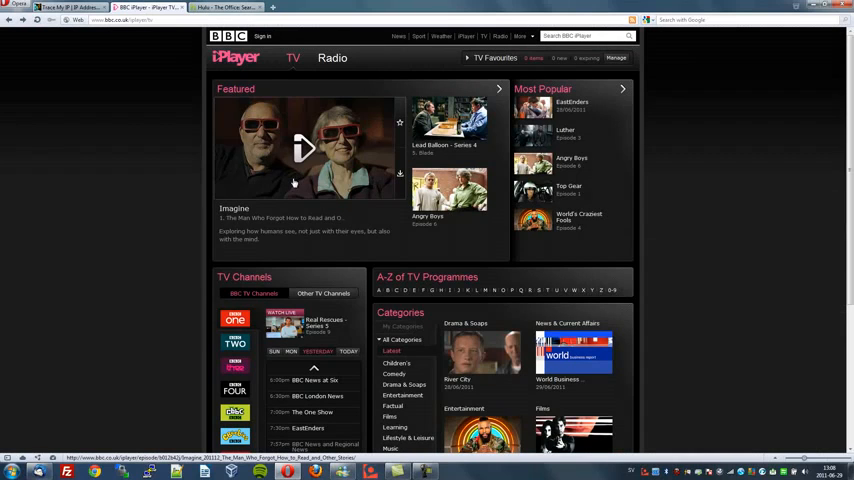
pyautogui.moveTo(300, 152)
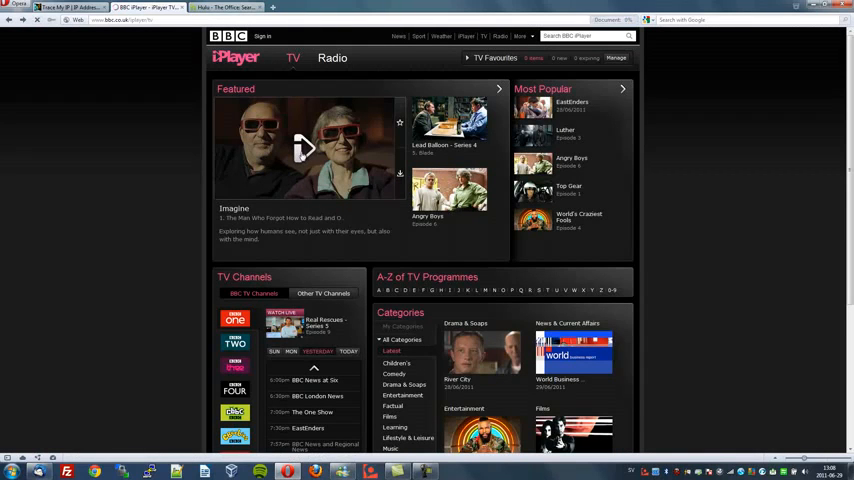
pyautogui.click(308, 150)
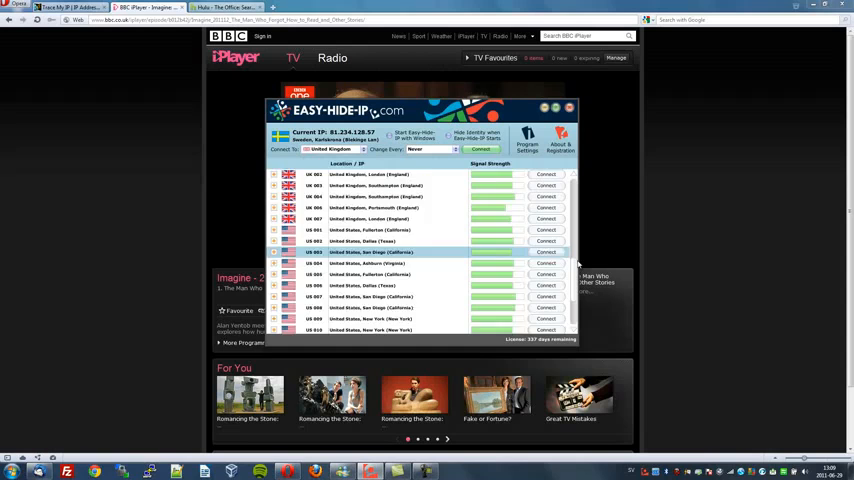
# Scroll the Easy-Hide-IP server list past Australia and Germany down to the Canada entries
pyautogui.scroll(-3)
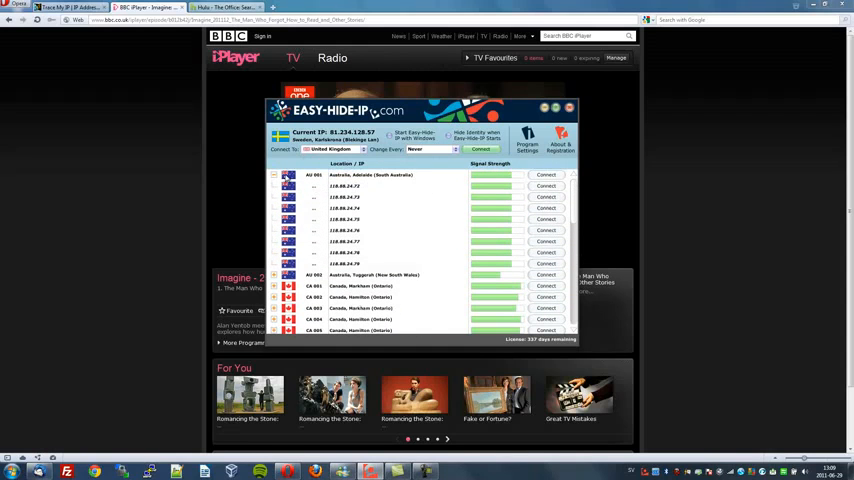
pyautogui.scroll(-3)
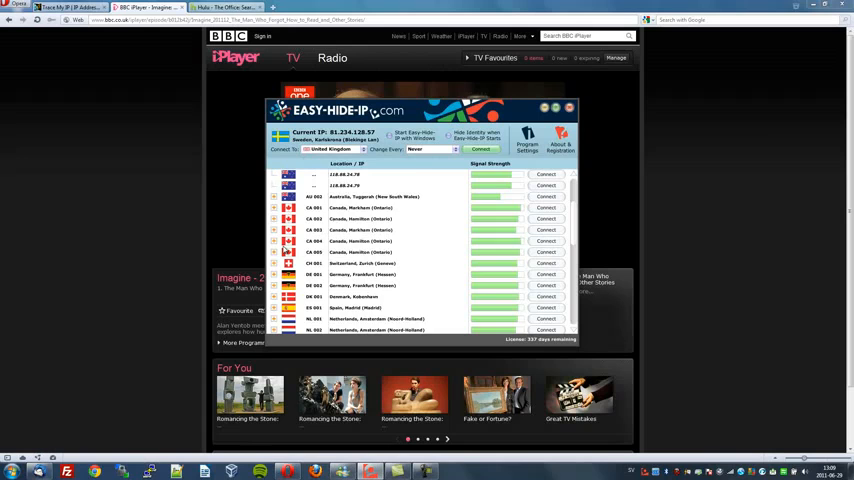
pyautogui.scroll(-3)
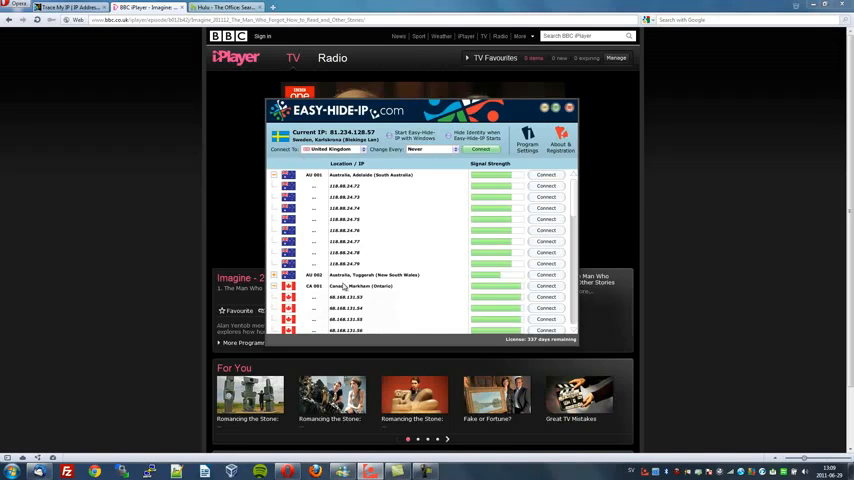
pyautogui.scroll(-3)
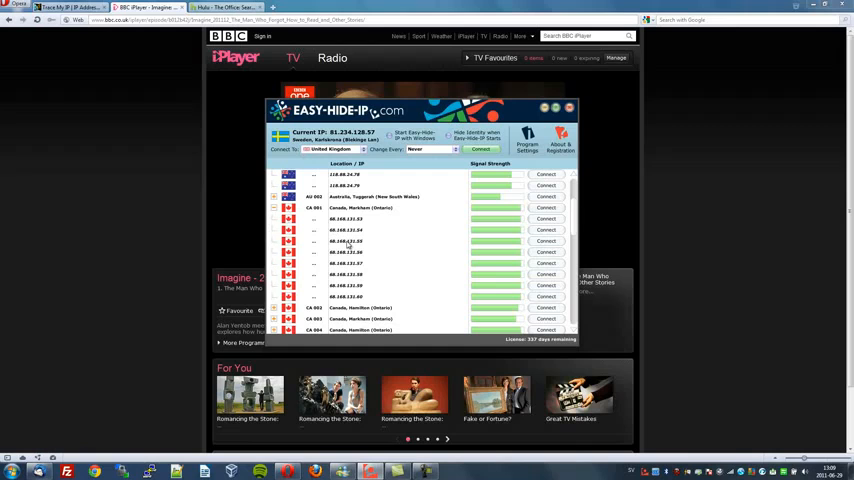
pyautogui.moveTo(348, 246)
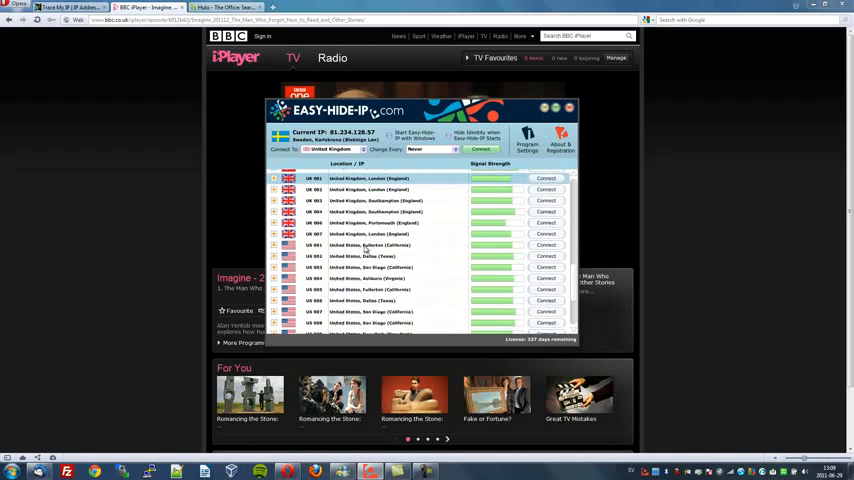
# Connect Easy-Hide-IP through a United States server from the list
pyautogui.scroll(-3)
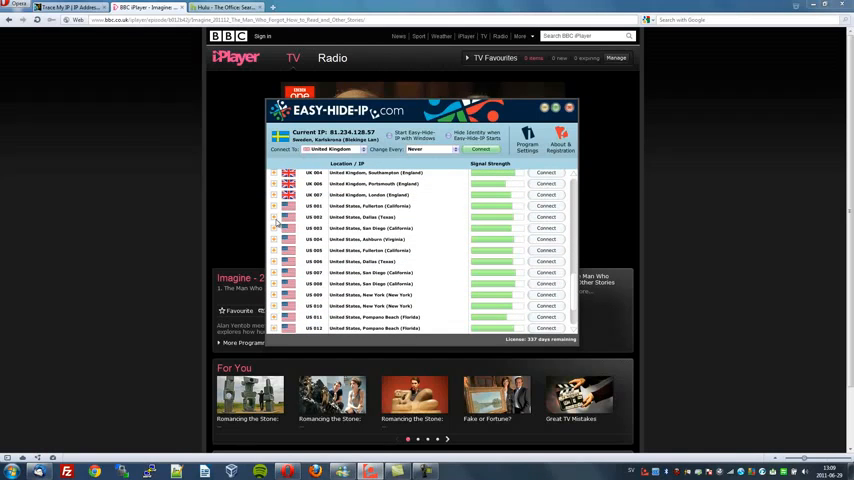
pyautogui.moveTo(348, 216)
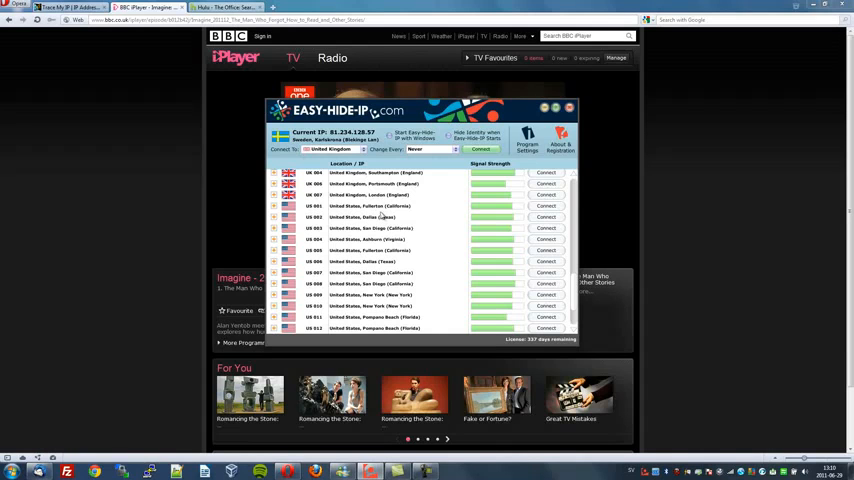
pyautogui.moveTo(366, 240)
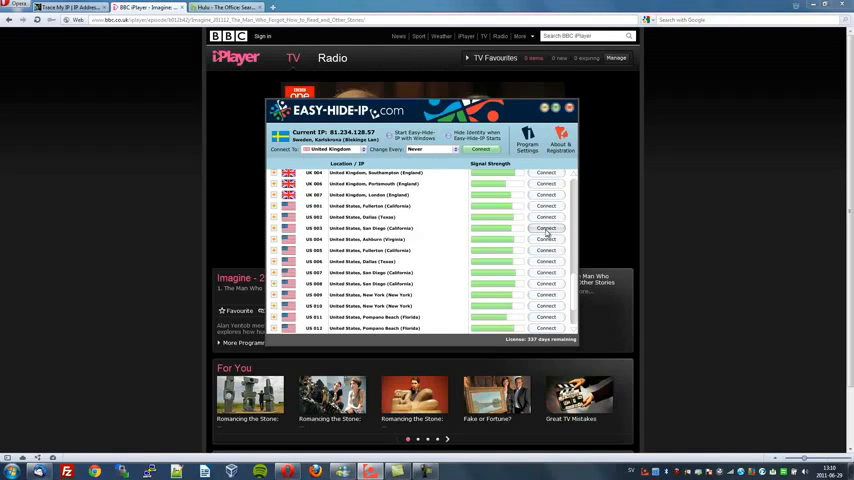
pyautogui.click(546, 228)
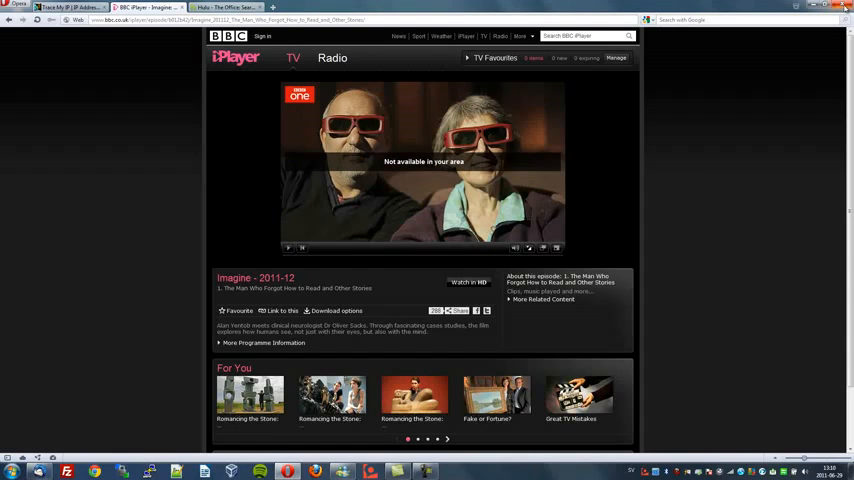
# Return to The Office 'Search Committee, Part 2' episode page on Hulu
pyautogui.click(222, 8)
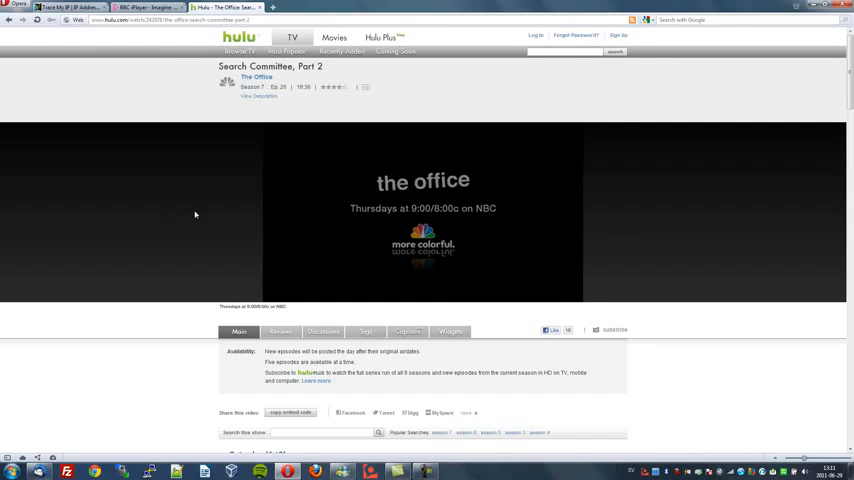
# Return to the blocked Imagine episode page on BBC iPlayer
pyautogui.click(148, 8)
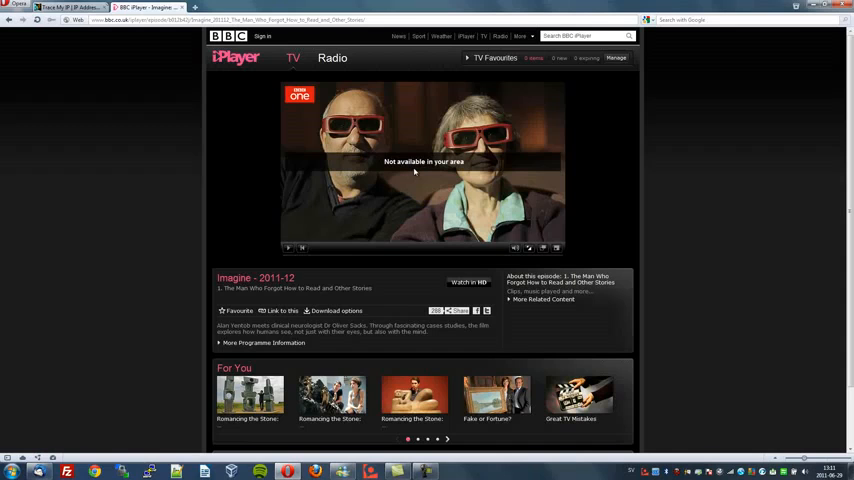
pyautogui.moveTo(408, 174)
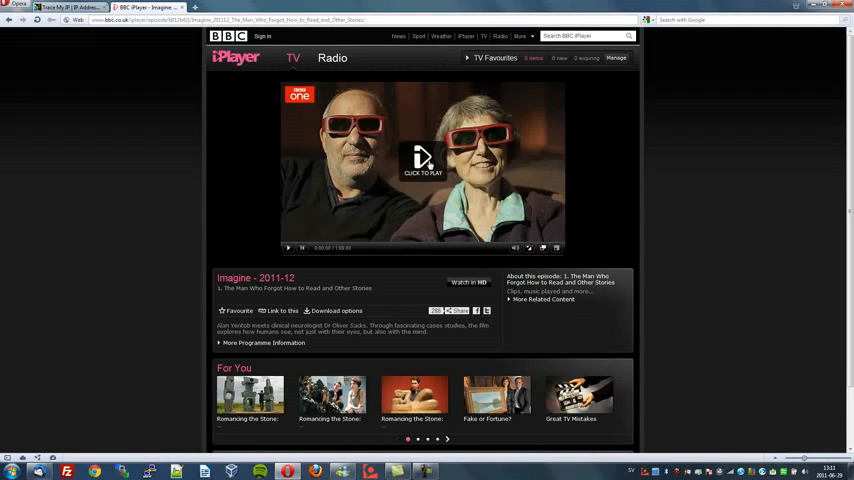
# Start playback of the Imagine episode in the iPlayer video player
pyautogui.click(422, 160)
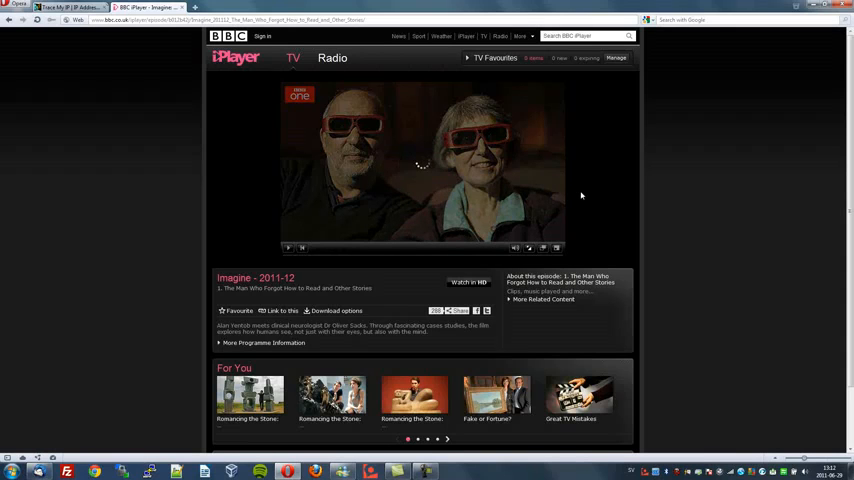
pyautogui.click(288, 246)
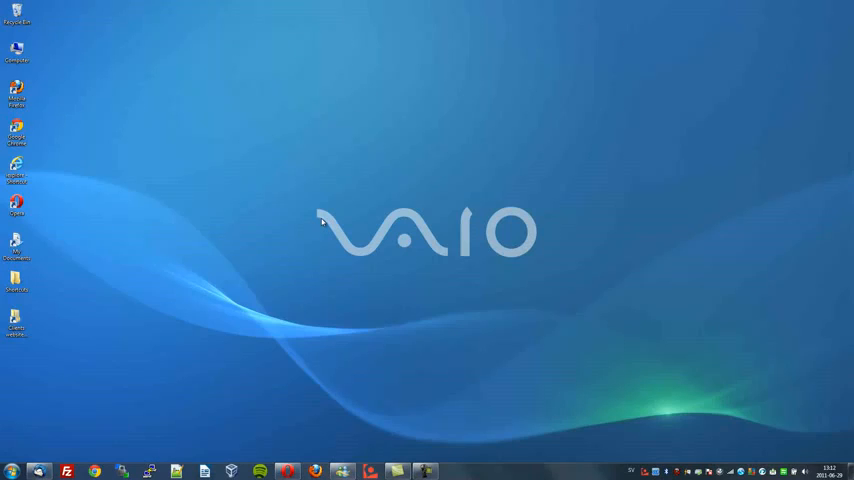
pyautogui.moveTo(338, 220)
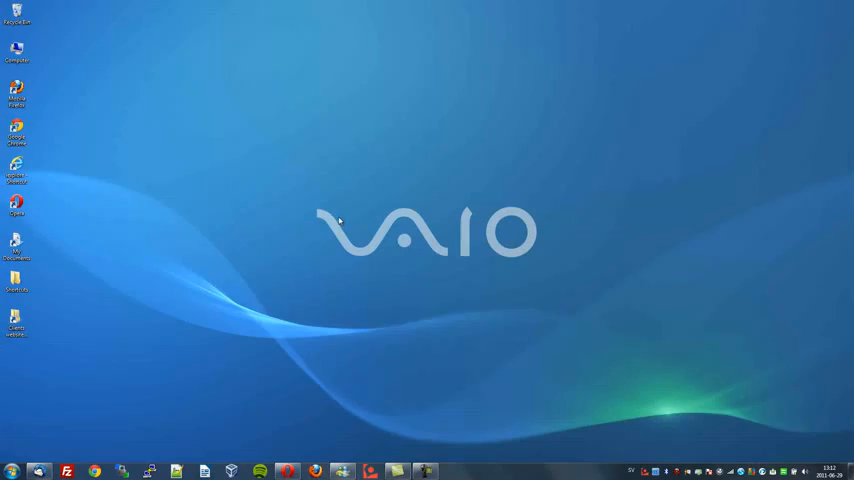